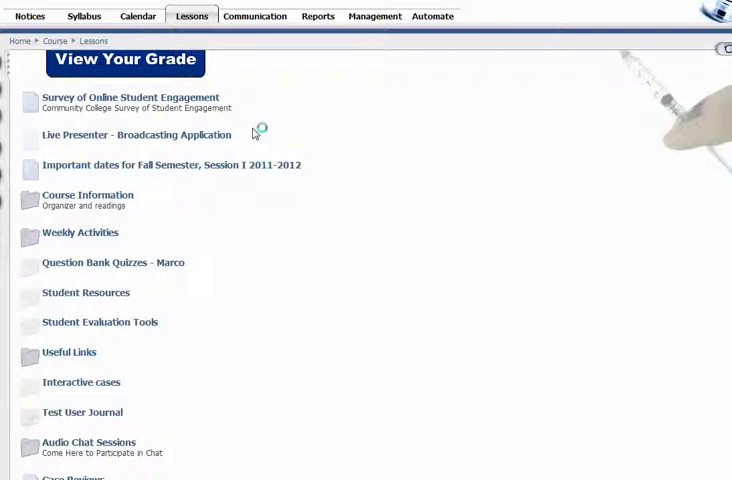
mouse_move(80, 232)
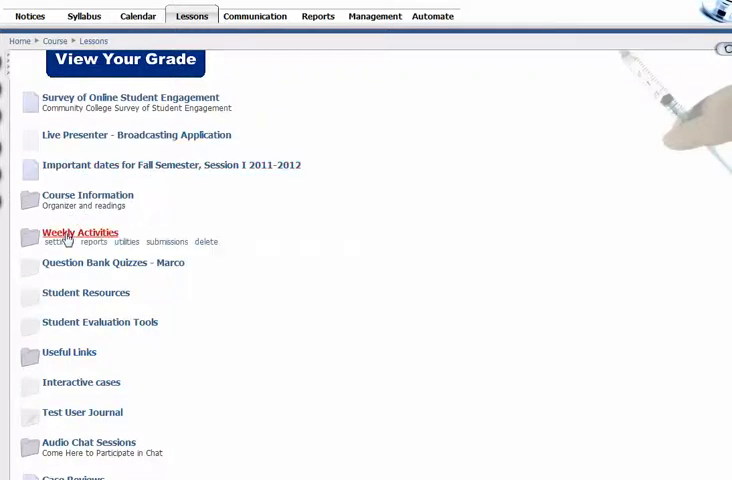
Open Weekly Activities > Module 2 - Week 2 and review Module 2 Discussion's forum grades
click(80, 232)
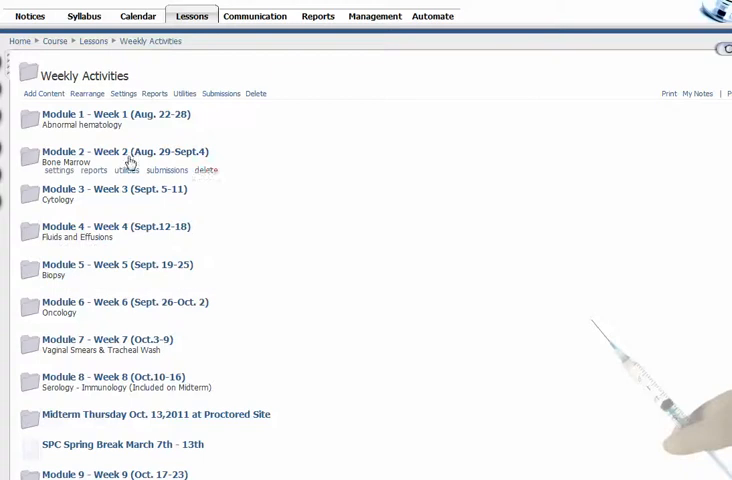
click(130, 151)
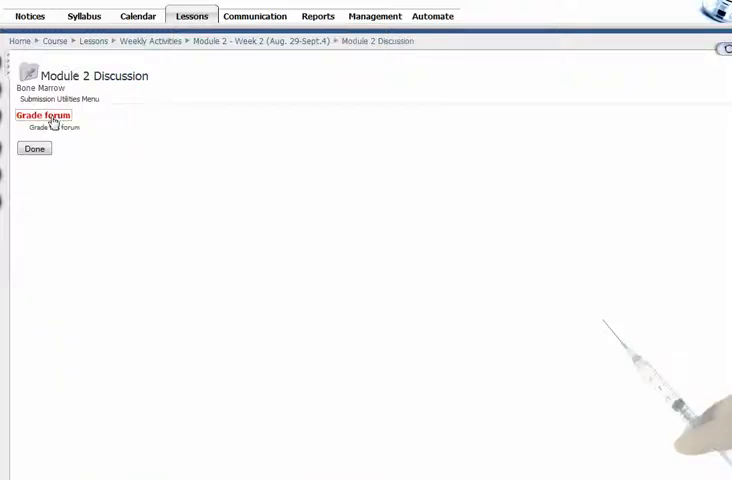
click(41, 114)
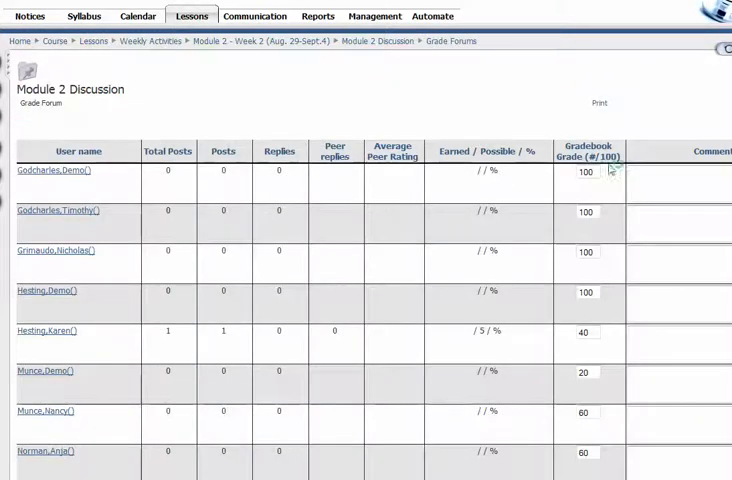
scroll(down, 3)
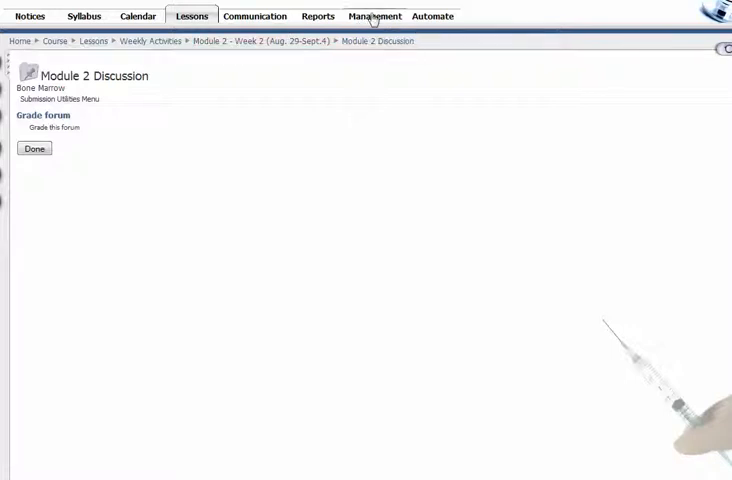
Open Management > Gradebook and scroll View Grades across to the ungraded discussion columns
click(373, 15)
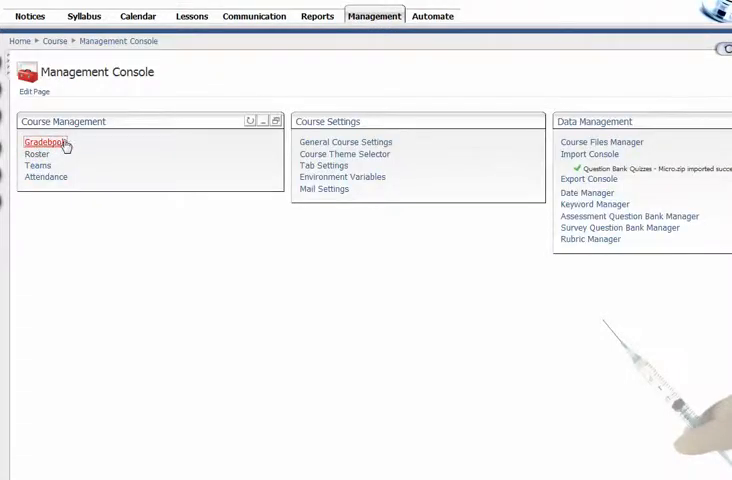
click(45, 142)
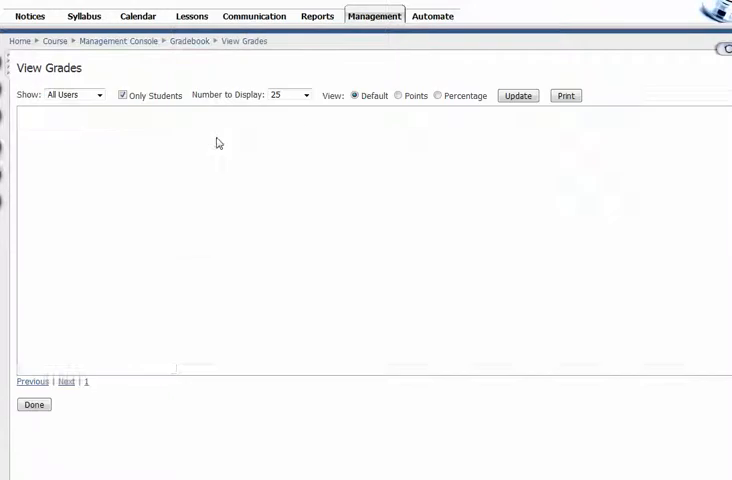
click(517, 95)
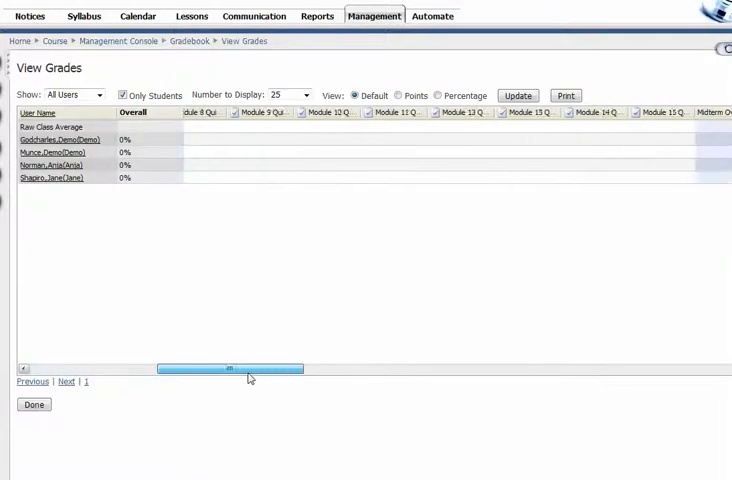
drag(230, 368, 382, 372)
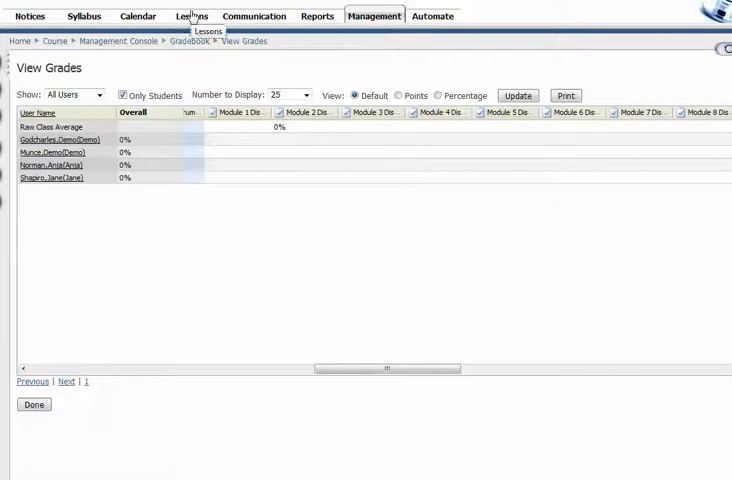
Navigate Lessons > Weekly Activities > Module 2 - Week 2 and open Module 2 Discussion's settings
click(190, 15)
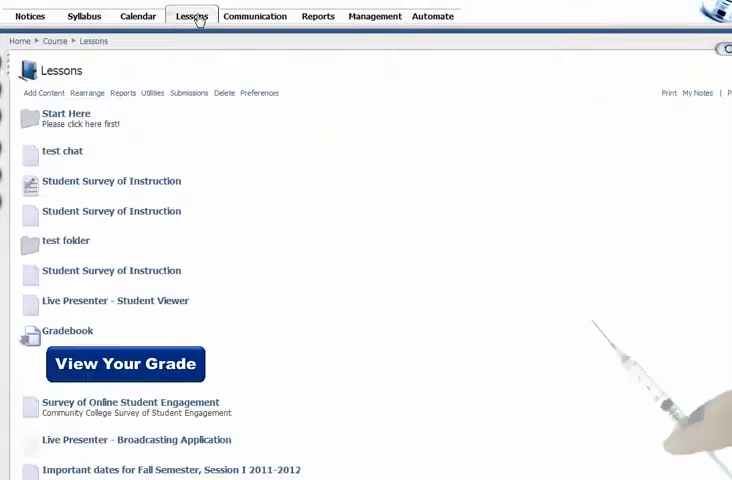
scroll(down, 3)
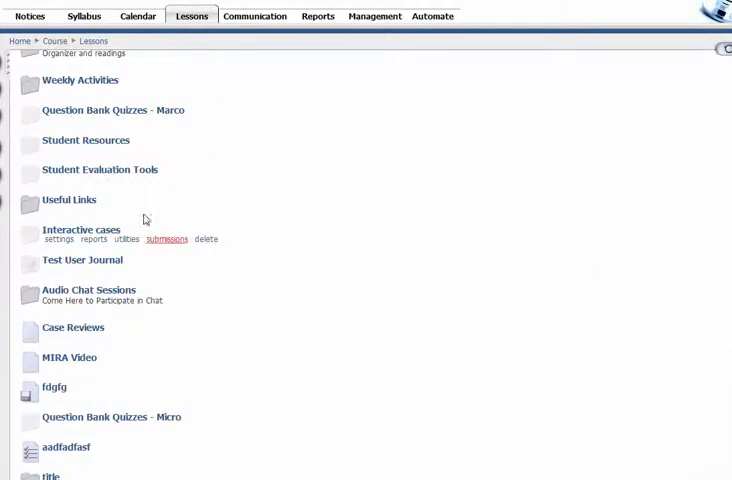
click(79, 79)
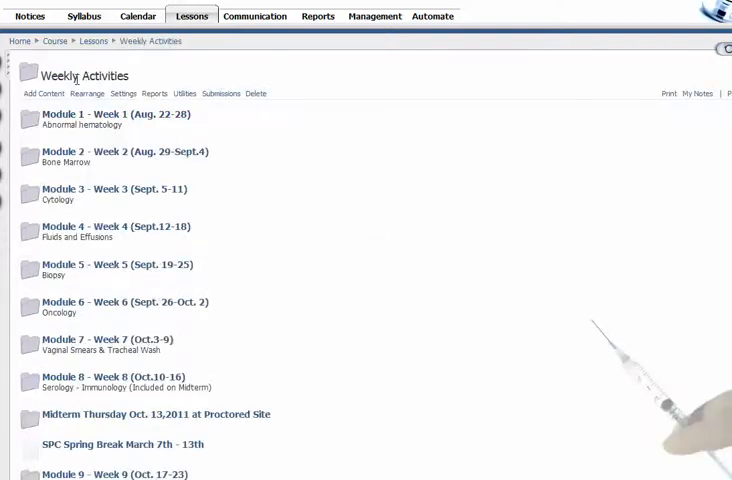
click(105, 151)
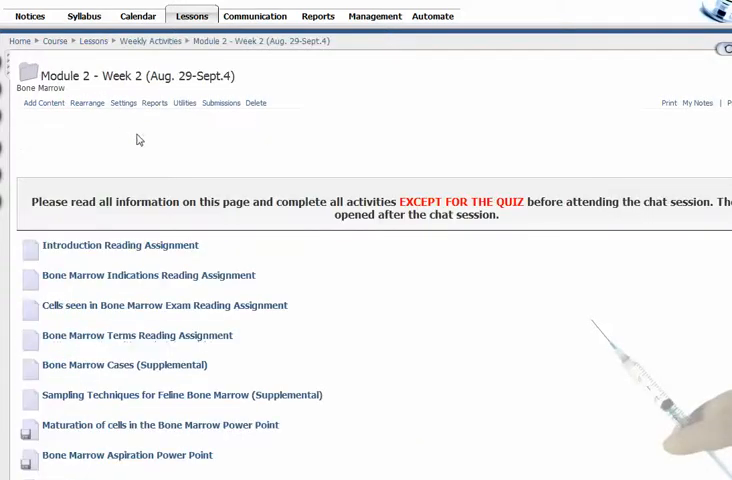
scroll(down, 3)
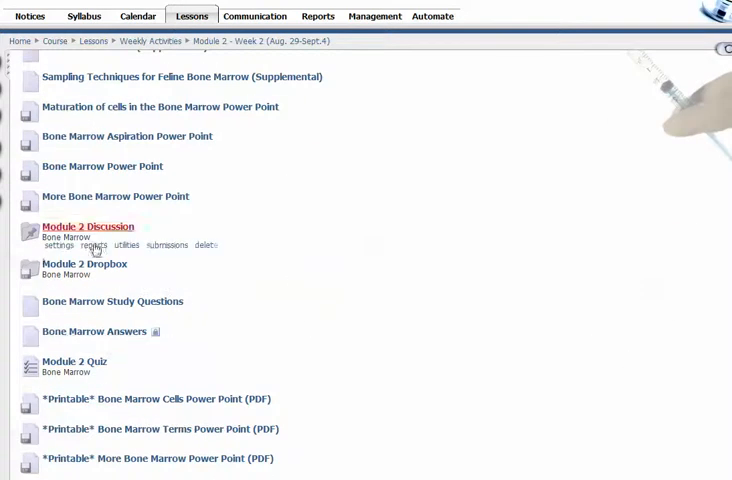
mouse_move(275, 196)
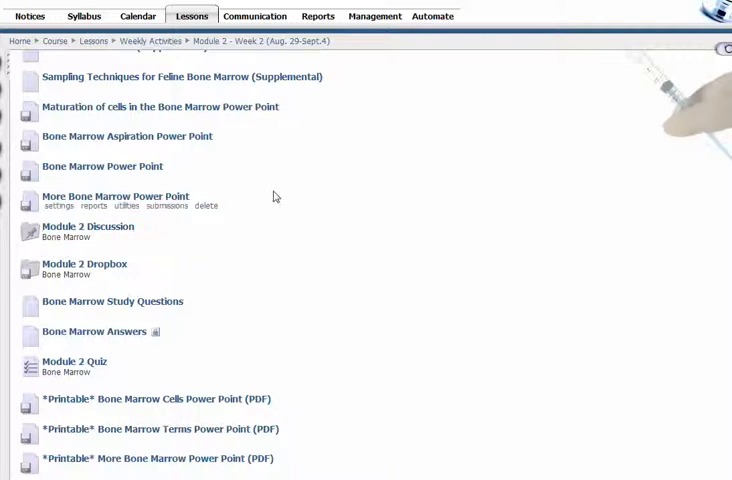
click(86, 226)
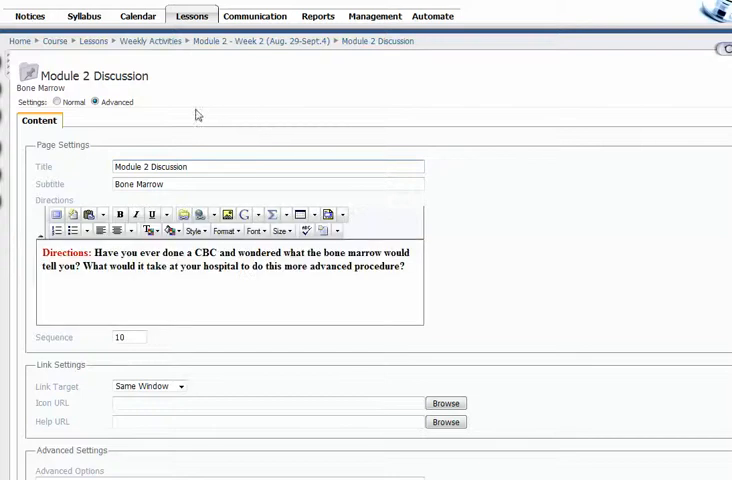
Show the Assignment tab of Module 2 Discussion's settings, currently unlinked
click(305, 120)
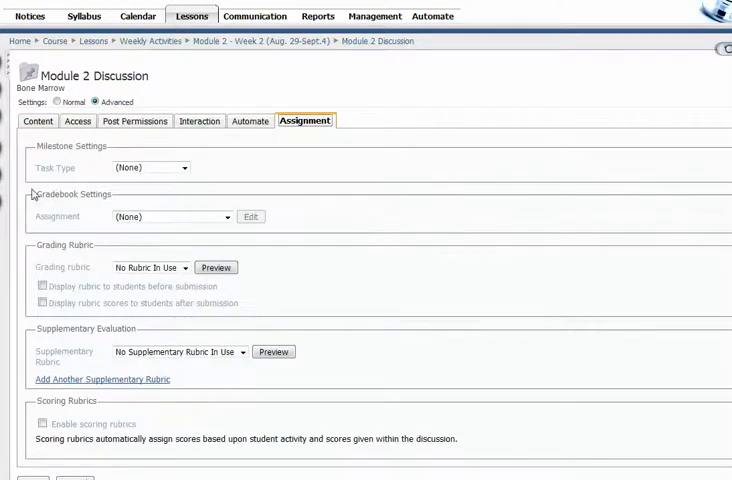
mouse_move(280, 210)
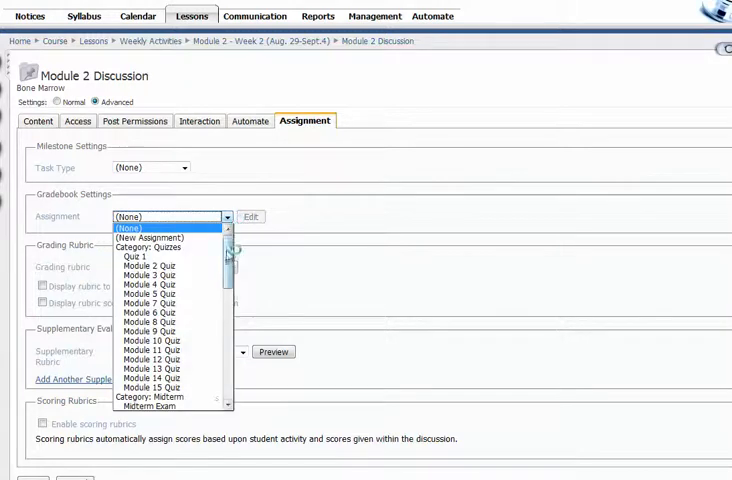
Pick Module 2 Discussion under Discussion Forums as the gradebook assignment
scroll(down, 3)
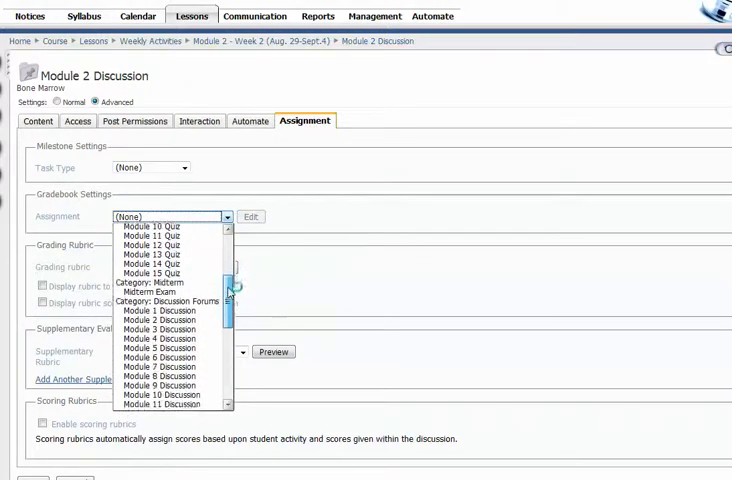
click(158, 320)
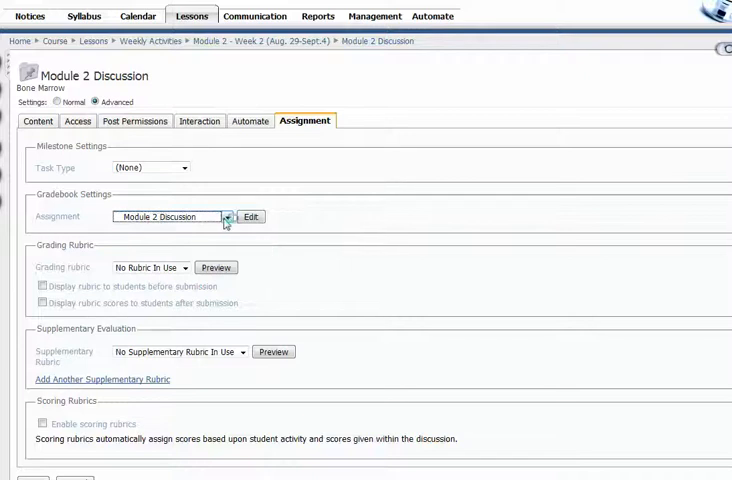
mouse_move(215, 232)
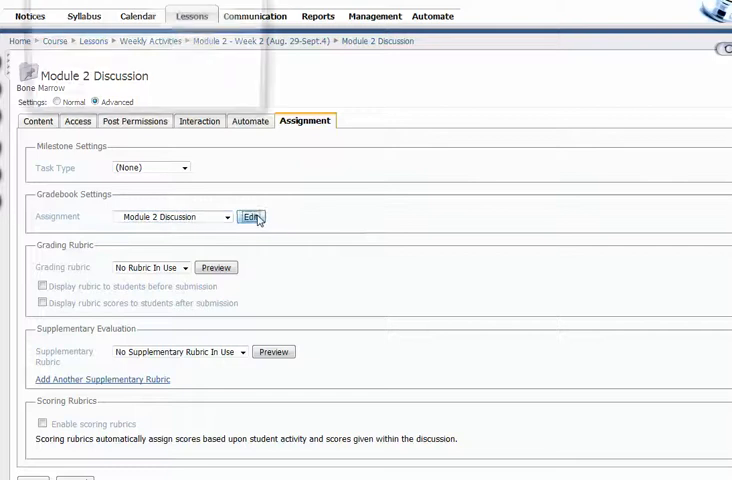
Edit the linked assignment, keep 5 points with First Submission calculation, and save
click(250, 217)
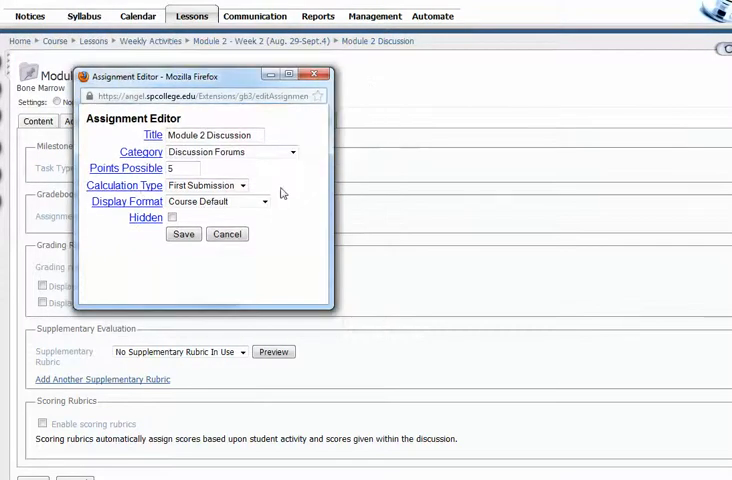
click(242, 185)
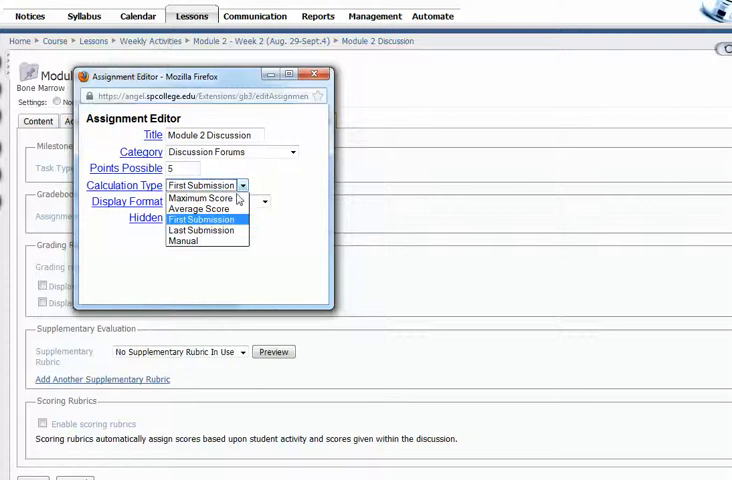
mouse_move(185, 240)
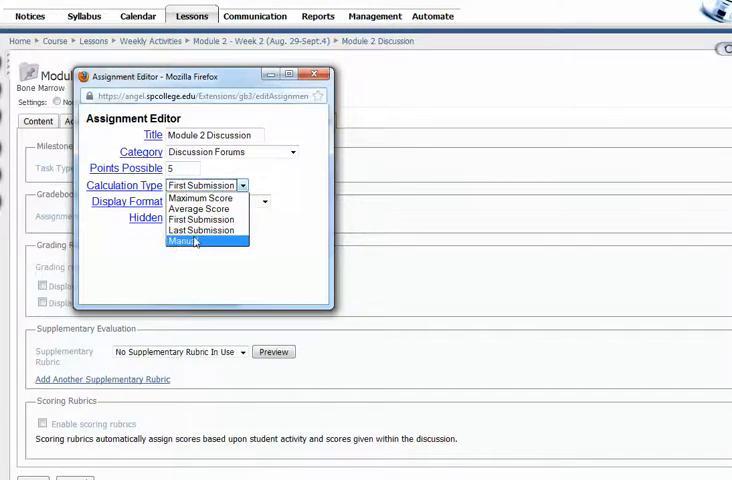
mouse_move(206, 197)
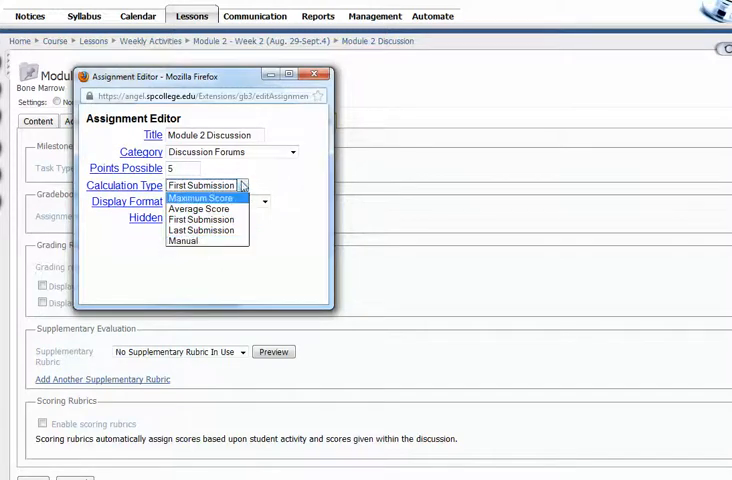
click(205, 219)
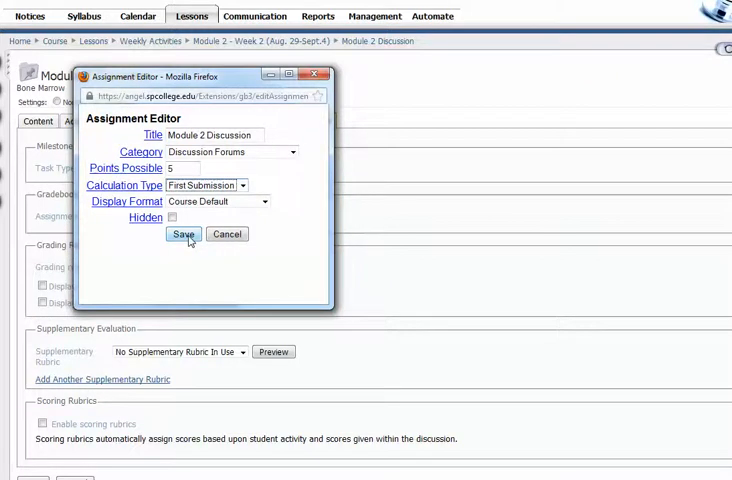
click(183, 234)
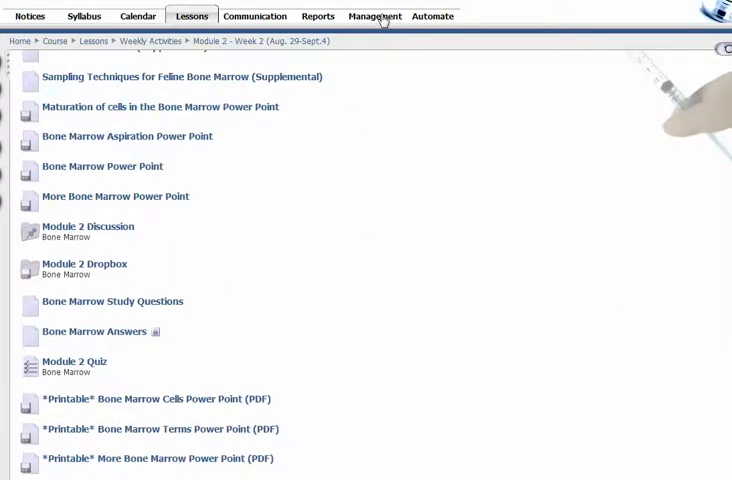
Open Management > Gradebook > View All Grades to see Module 2 Discussion percentages
click(374, 15)
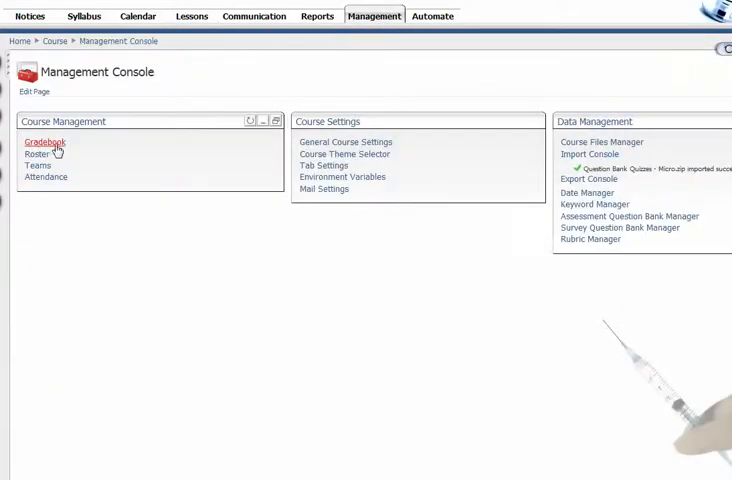
click(41, 141)
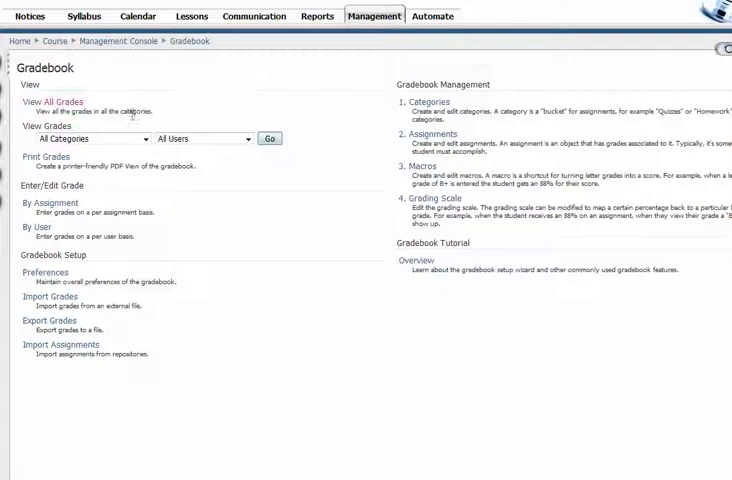
click(65, 101)
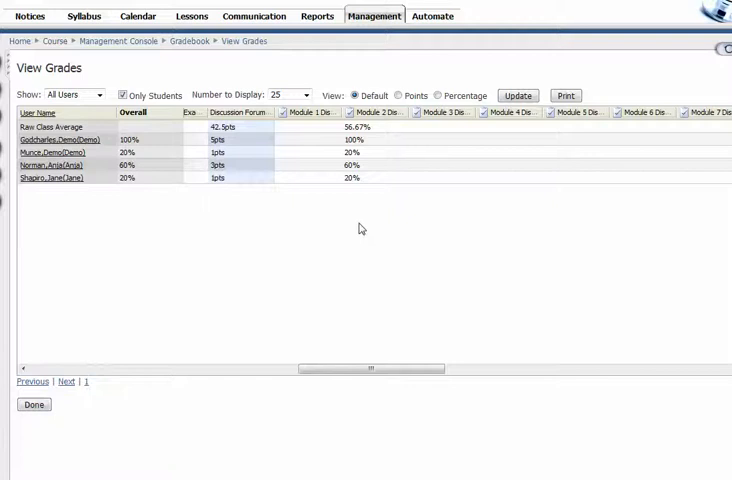
mouse_move(369, 233)
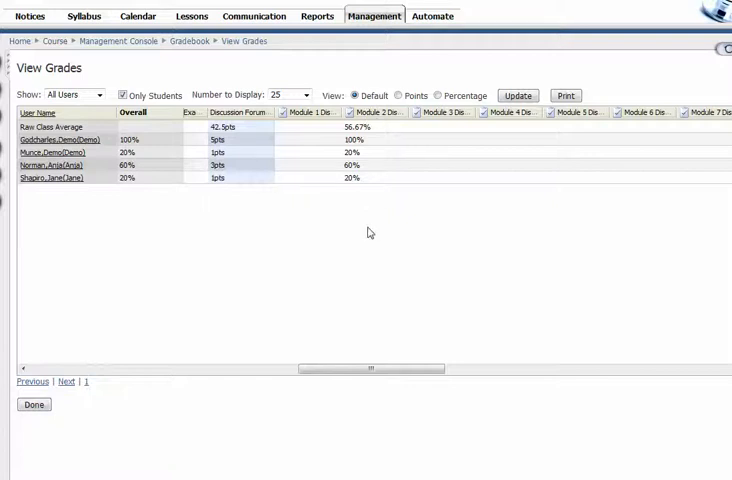